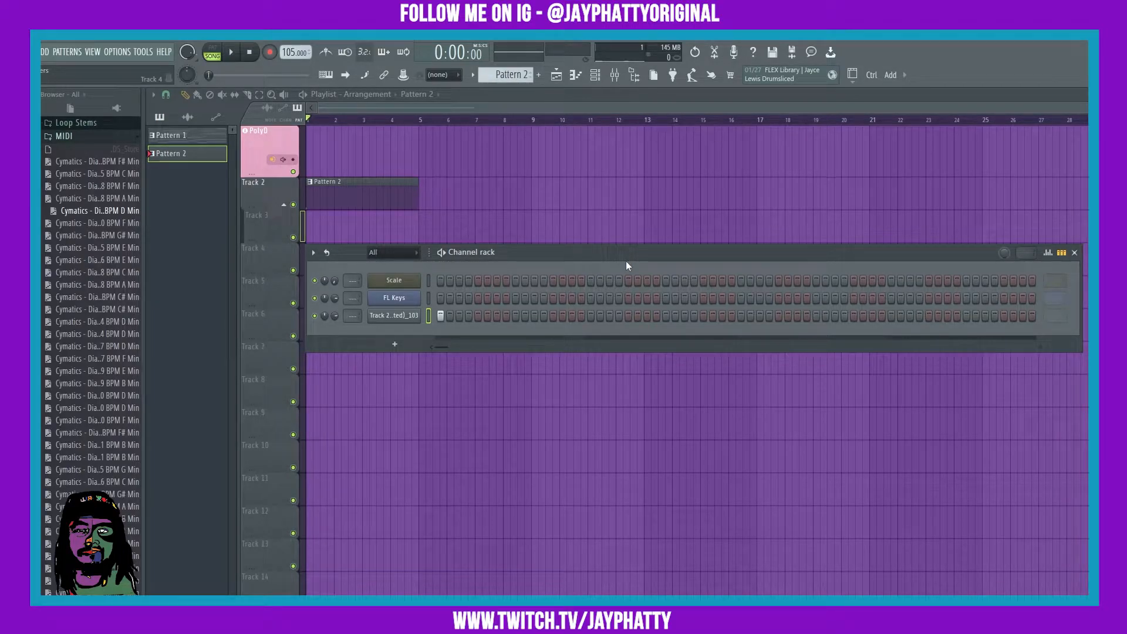
Inspect the Track 2 channel's envelope and filter settings and the FL Keys instrument, leaving both closed
{"action": "left_click", "coordinate": [393, 315]}
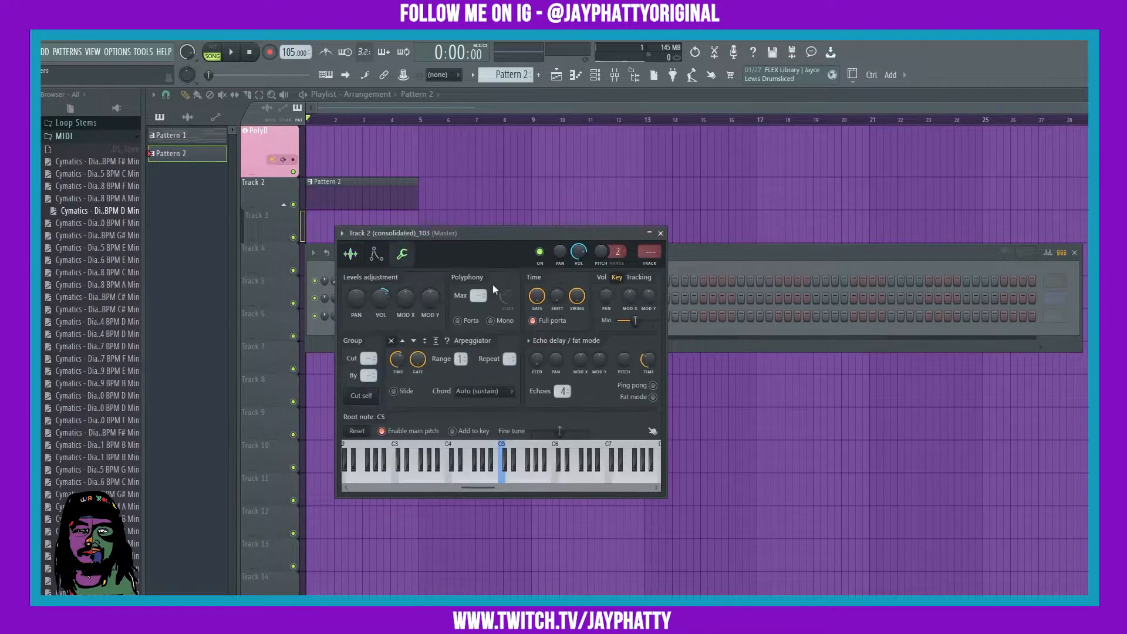
{"action": "left_click", "coordinate": [375, 254]}
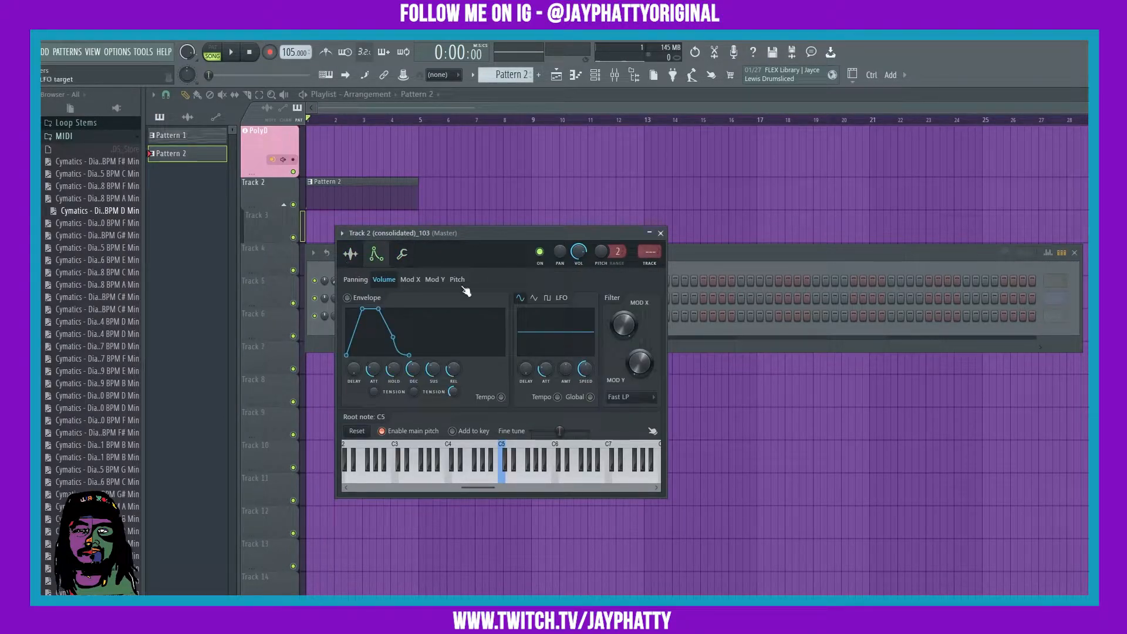
{"action": "left_click", "coordinate": [659, 232]}
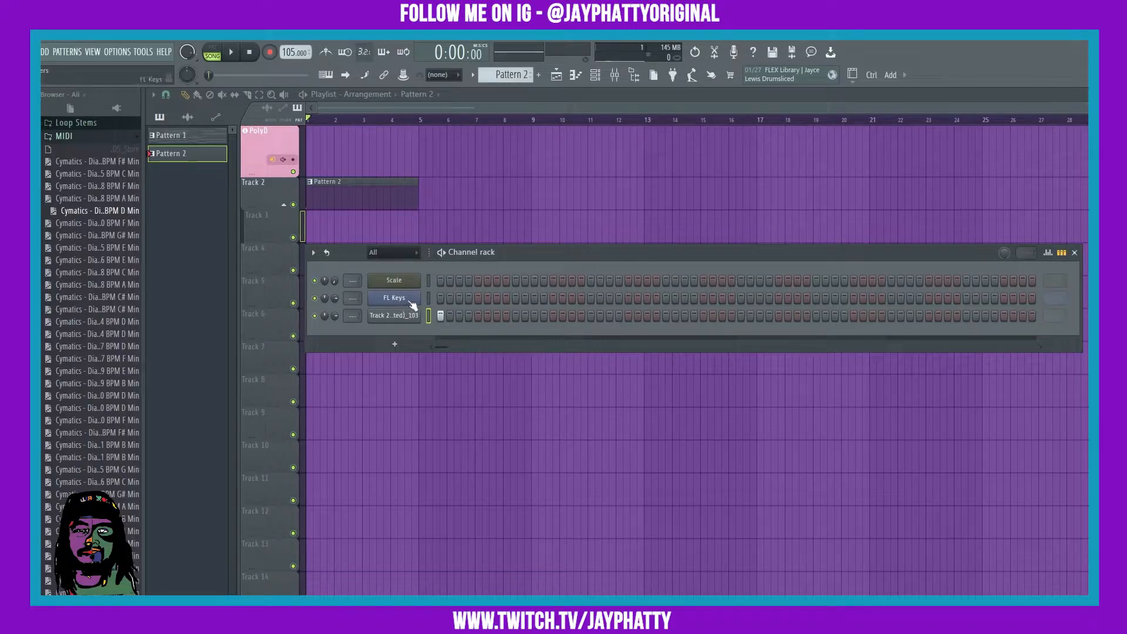
{"action": "left_click", "coordinate": [393, 297]}
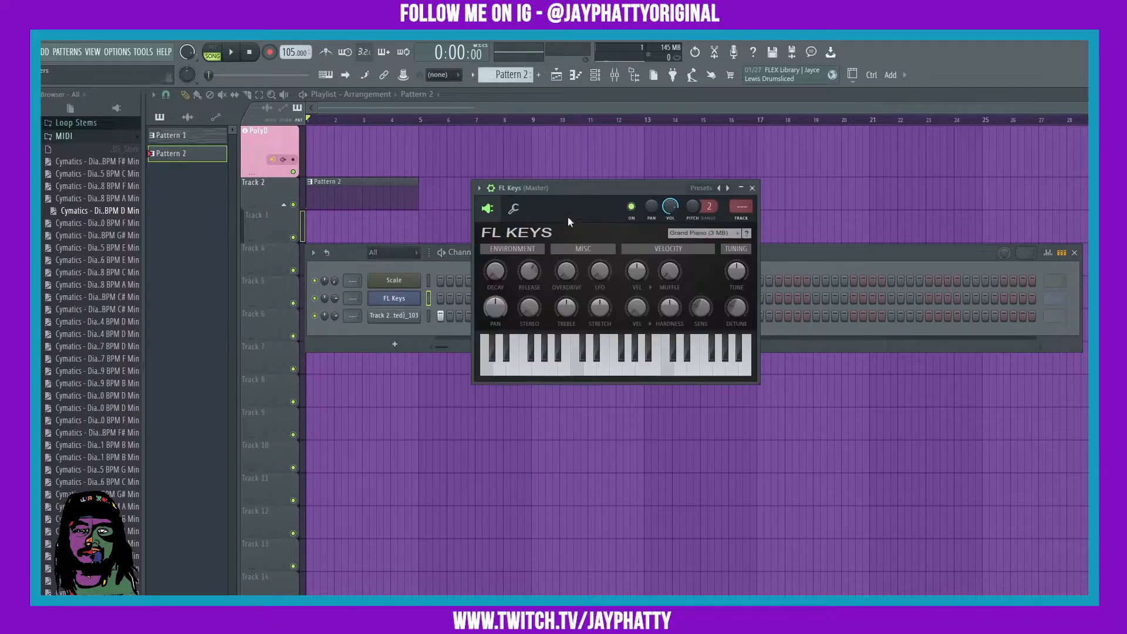
{"action": "left_click", "coordinate": [513, 207]}
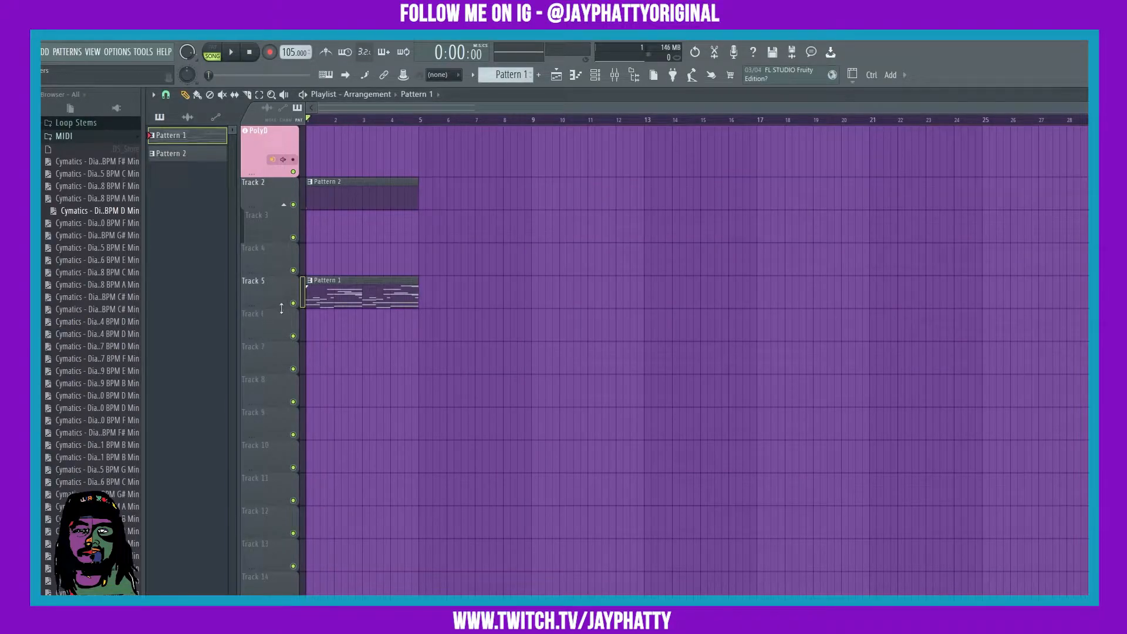
Consolidate Track 5 with its Pattern 1 clip into a single audio clip
{"action": "right_click", "coordinate": [269, 280]}
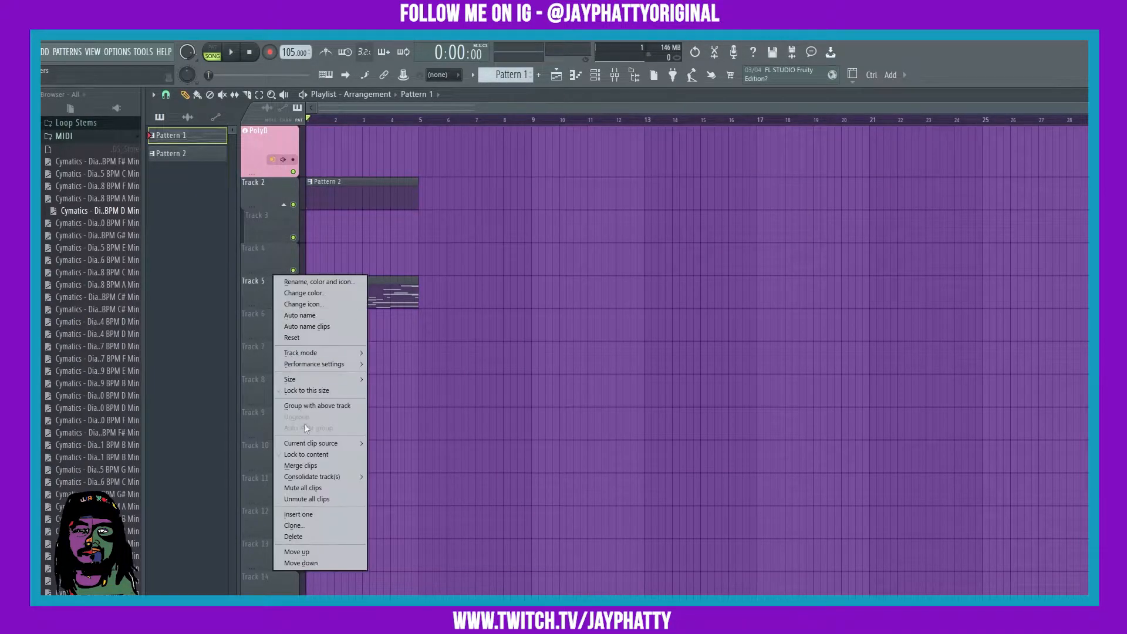
{"action": "left_click", "coordinate": [312, 477]}
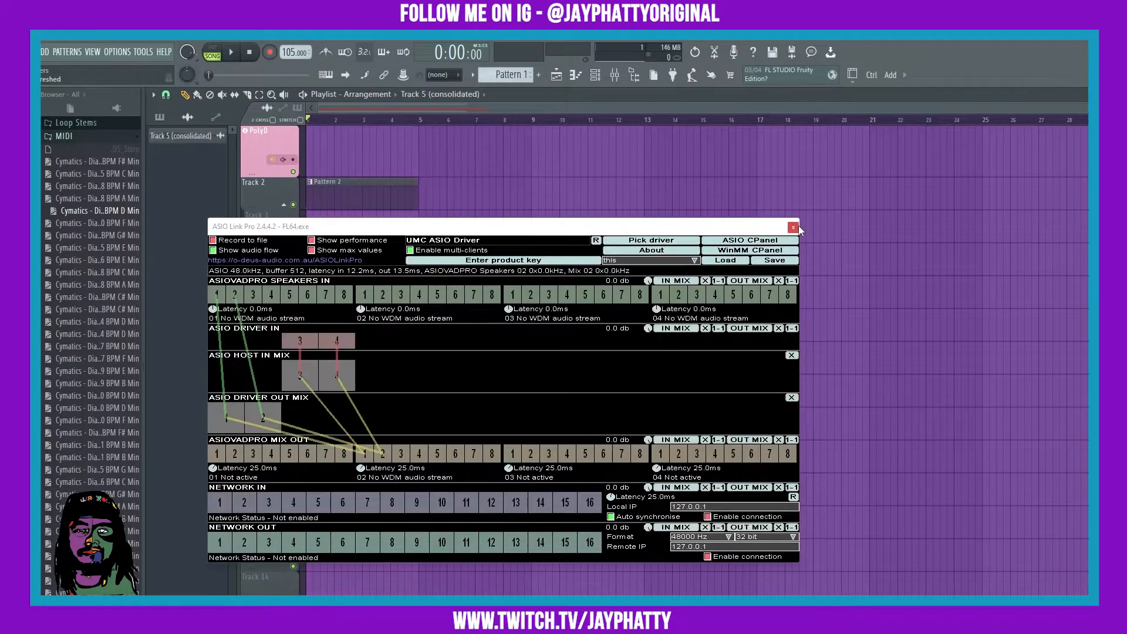
{"action": "left_click", "coordinate": [792, 226]}
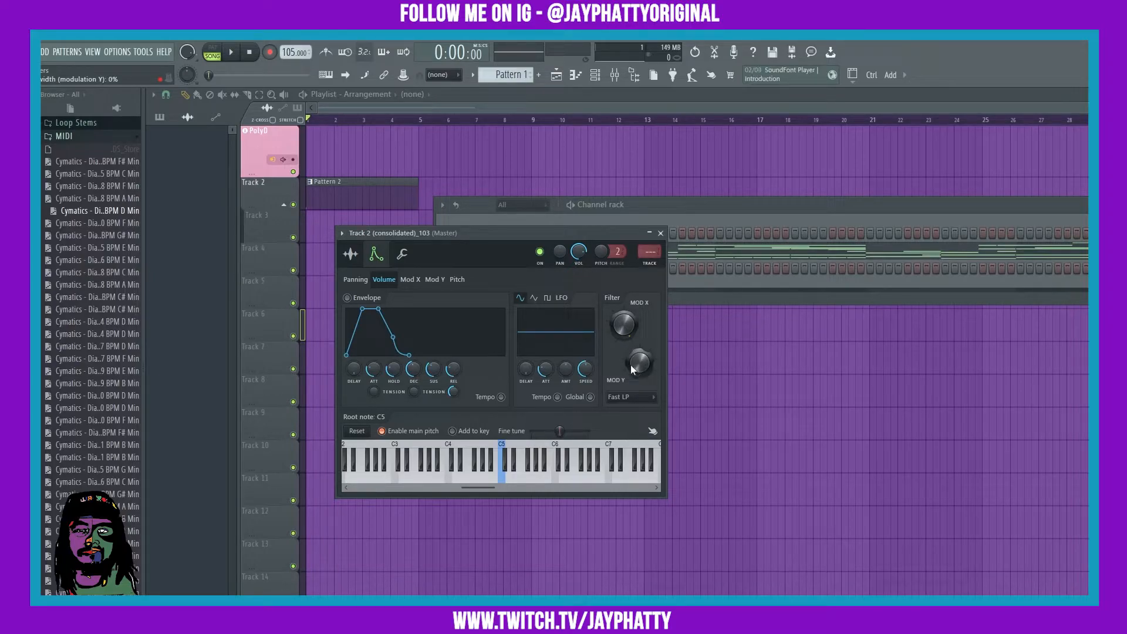
{"action": "left_click", "coordinate": [630, 397]}
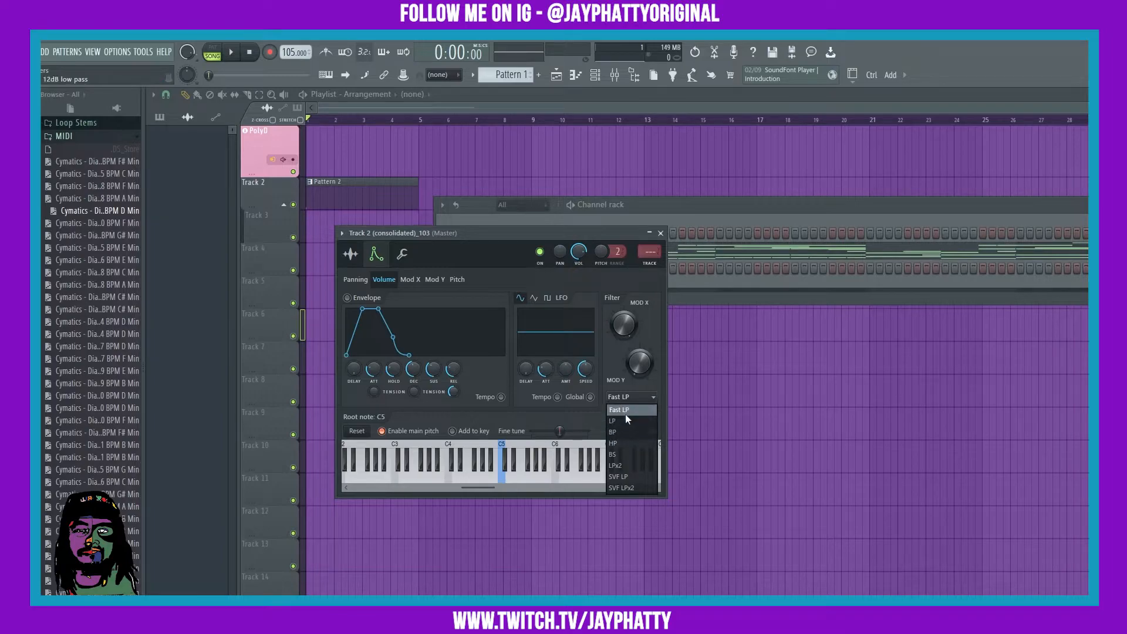
{"action": "mouse_move", "coordinate": [612, 420]}
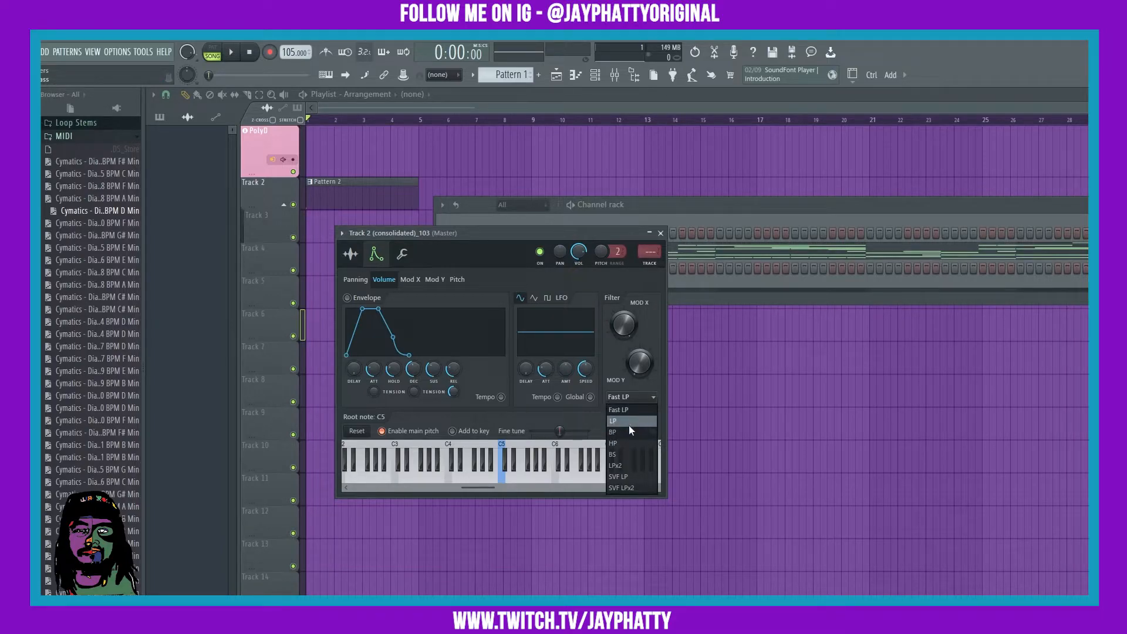
{"action": "mouse_move", "coordinate": [629, 467]}
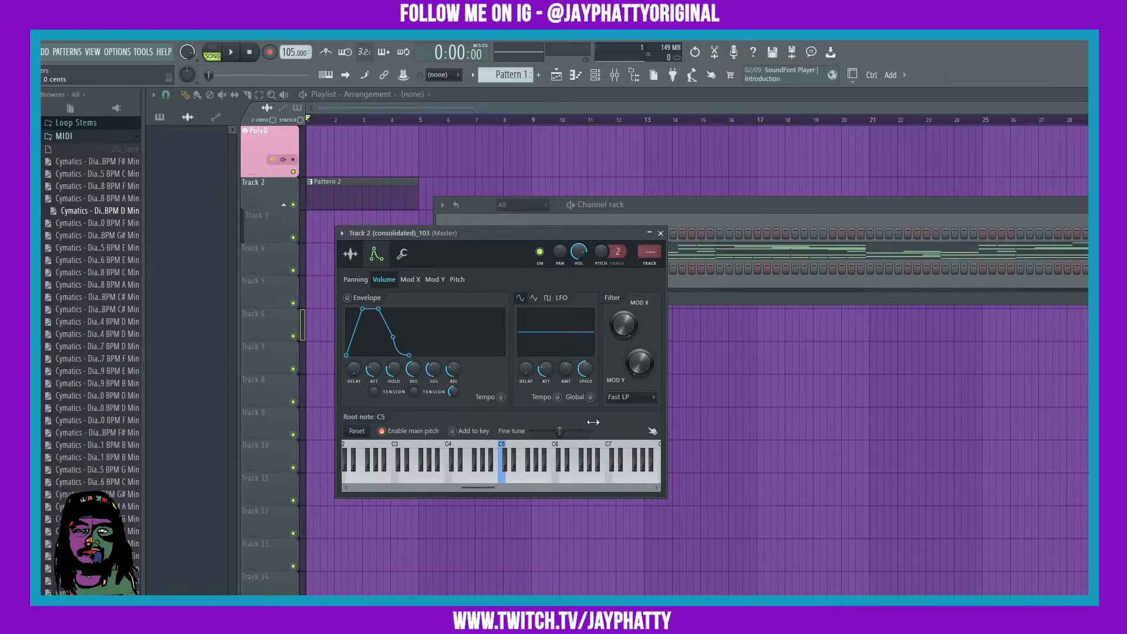
Raise the filter Mod X cutoff to full, then settle it at 45%
{"action": "left_click_drag", "start_coordinate": [625, 323], "coordinate": [625, 309]}
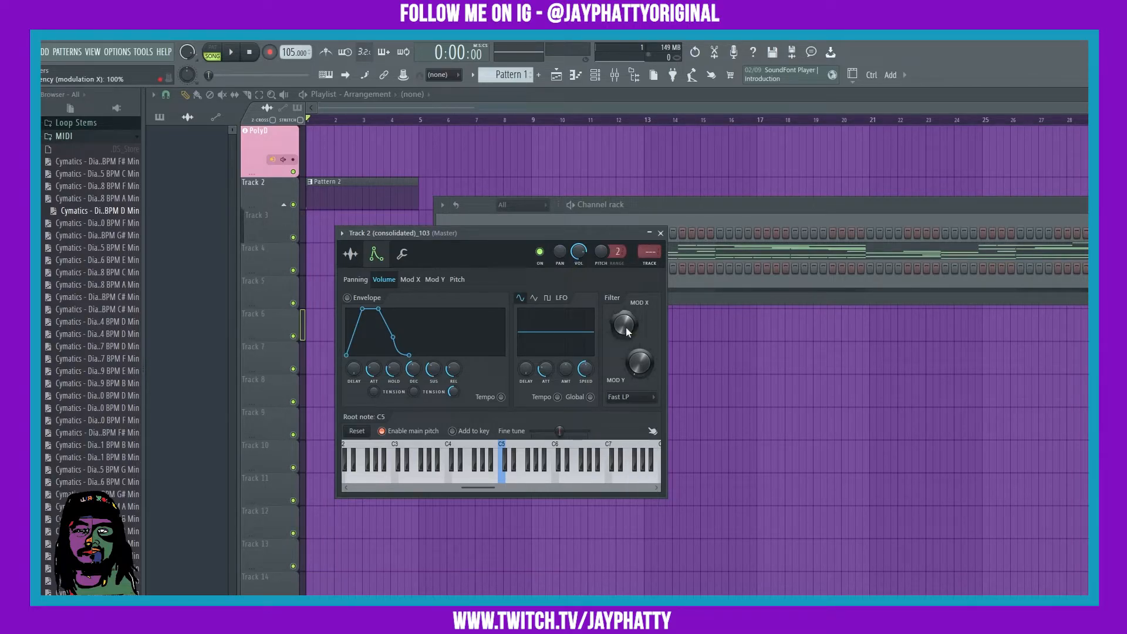
{"action": "mouse_move", "coordinate": [623, 338]}
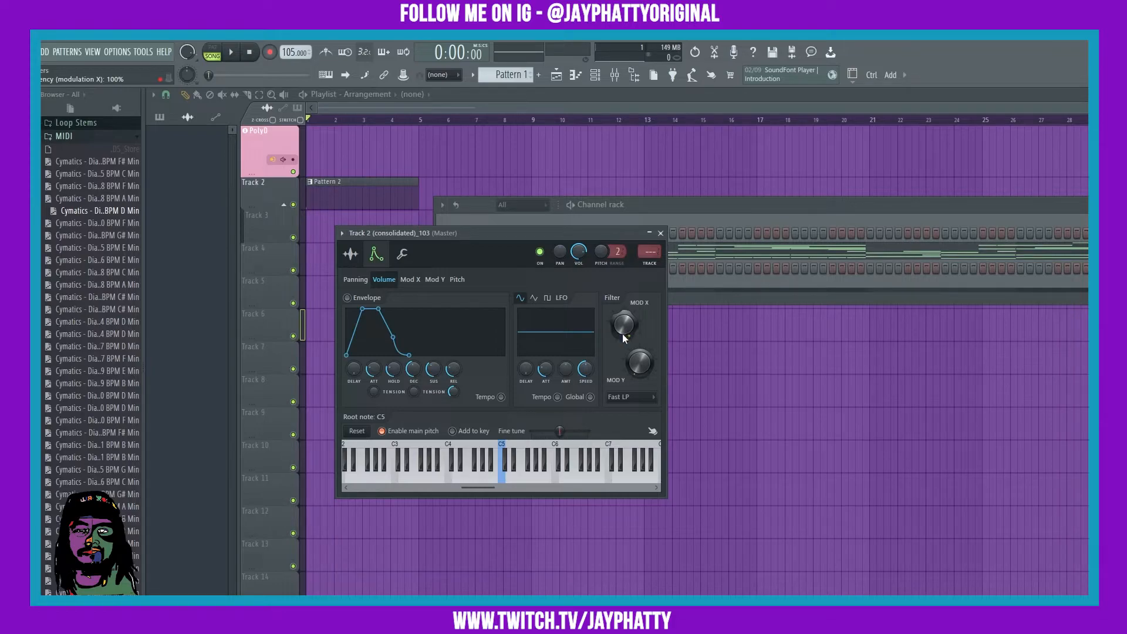
{"action": "left_click", "coordinate": [230, 51]}
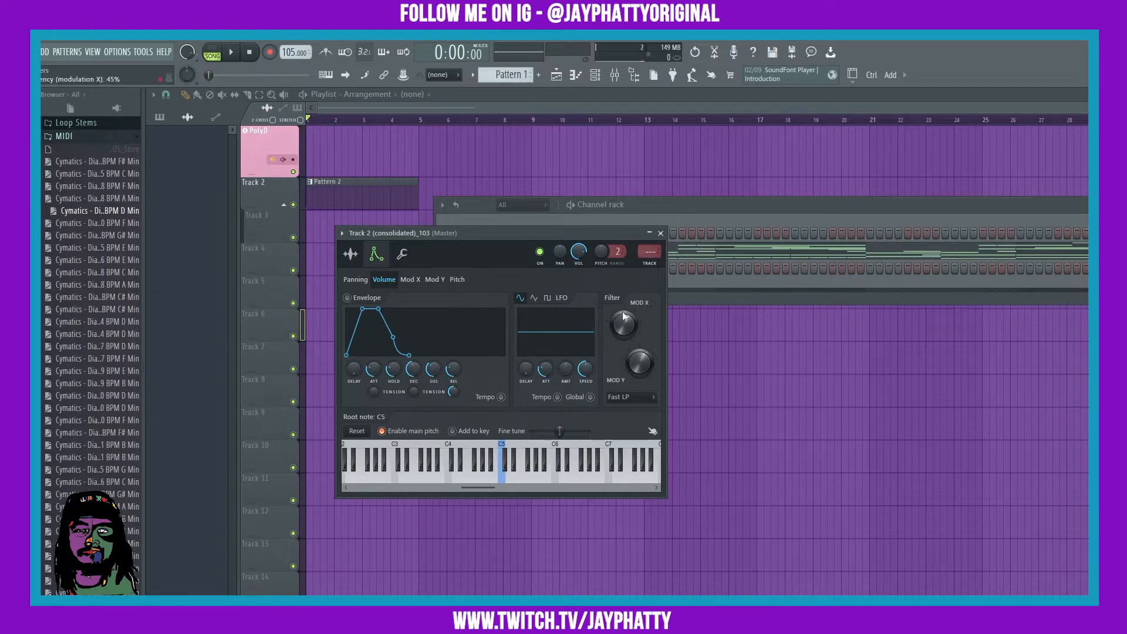
{"action": "mouse_move", "coordinate": [624, 325]}
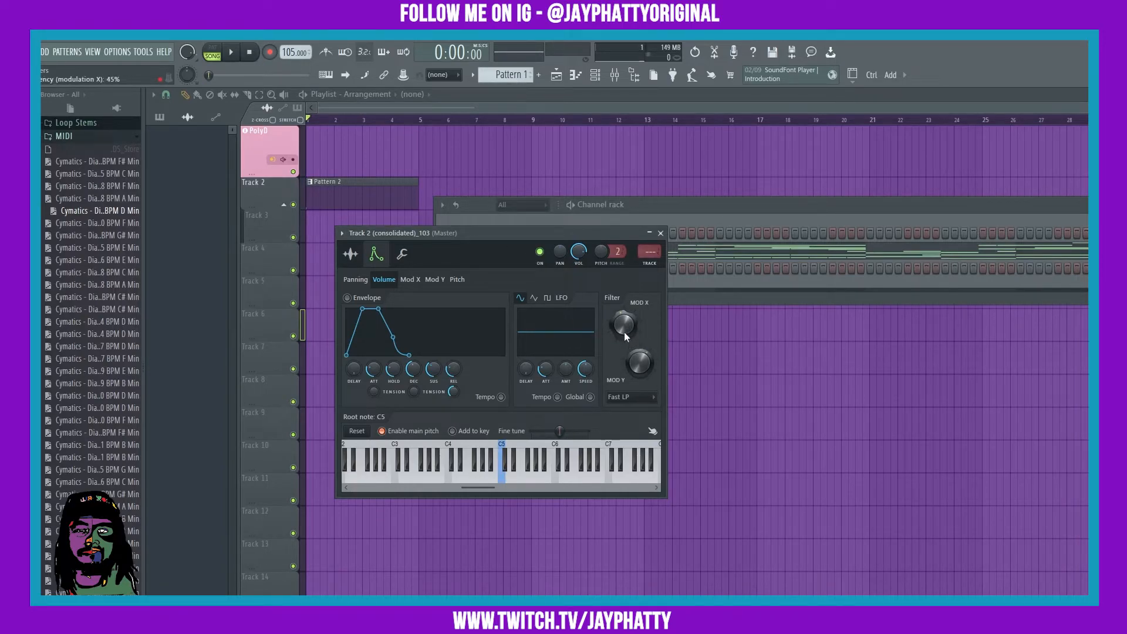
{"action": "right_click", "coordinate": [624, 324]}
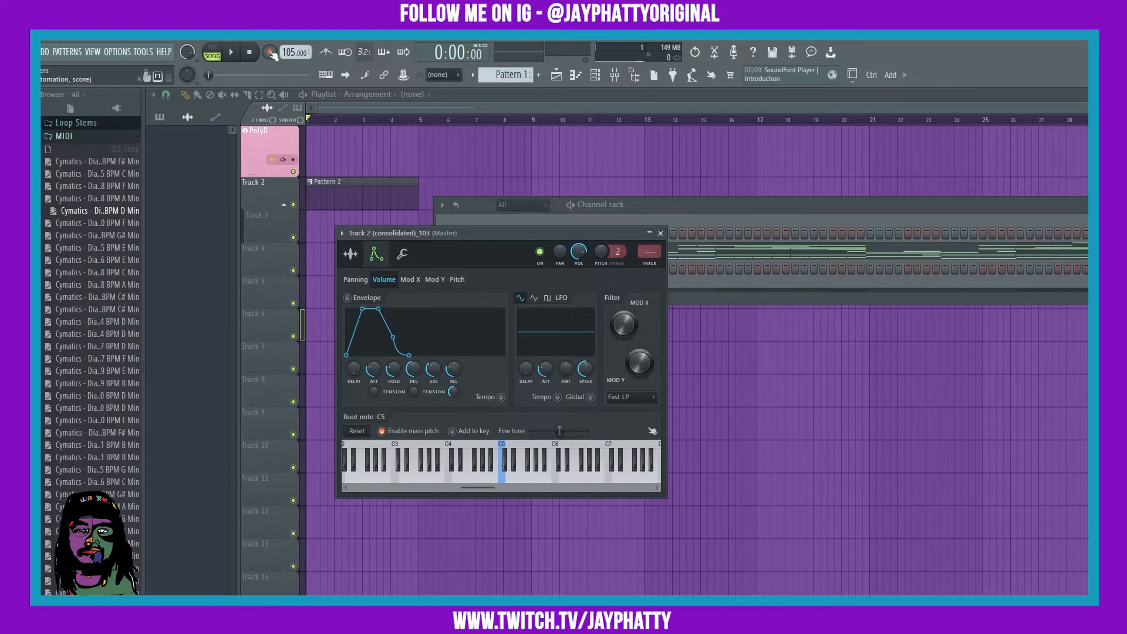
{"action": "left_click", "coordinate": [270, 51]}
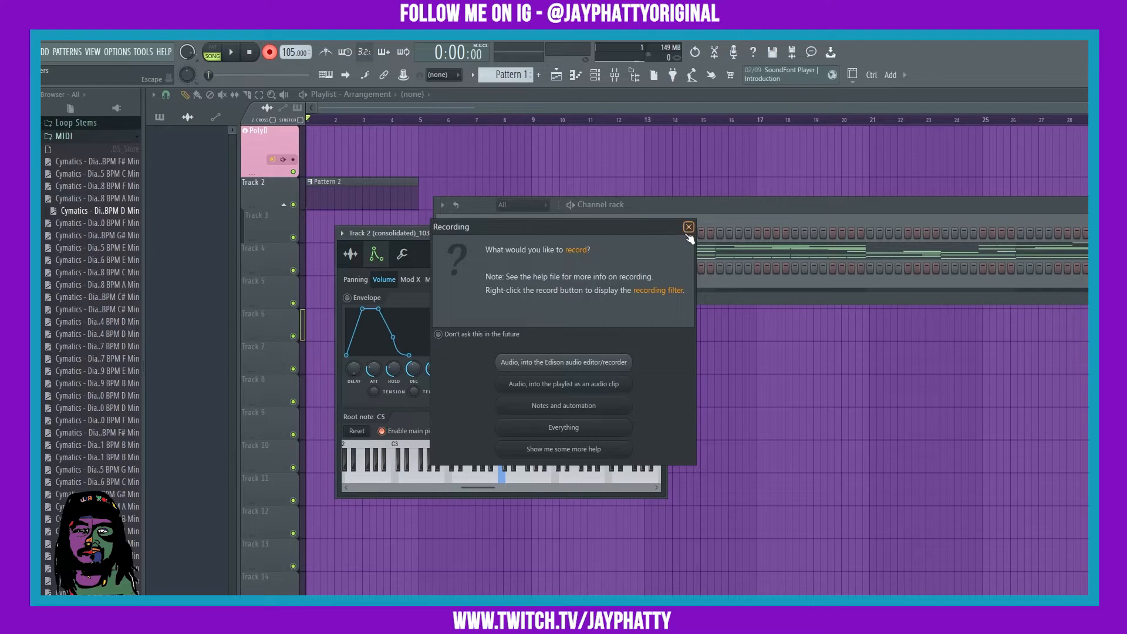
{"action": "left_click", "coordinate": [688, 227]}
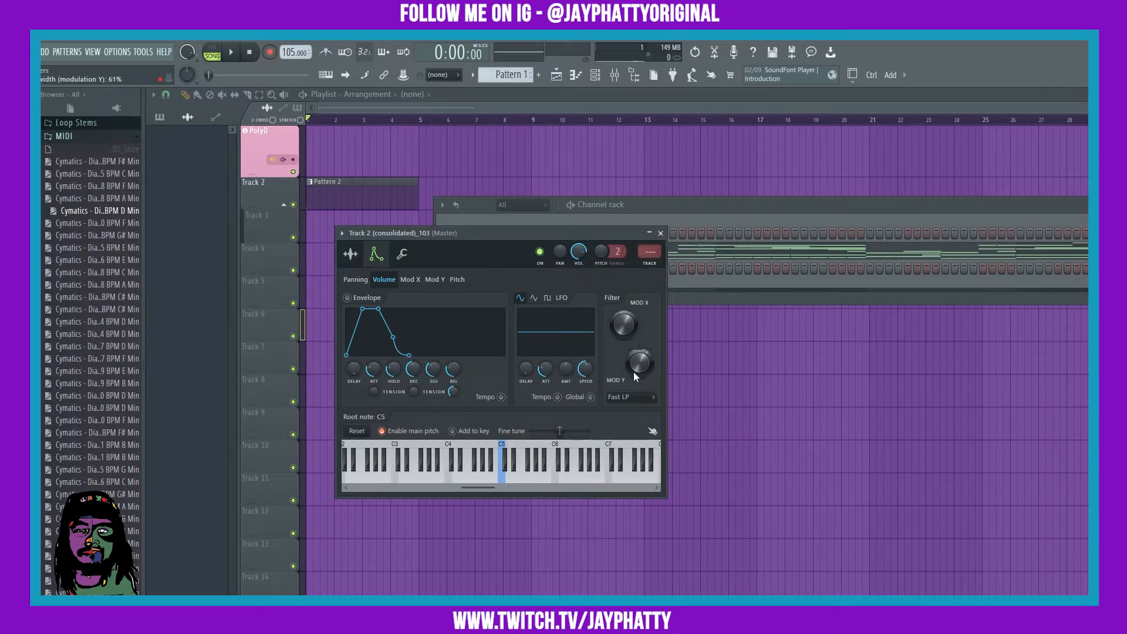